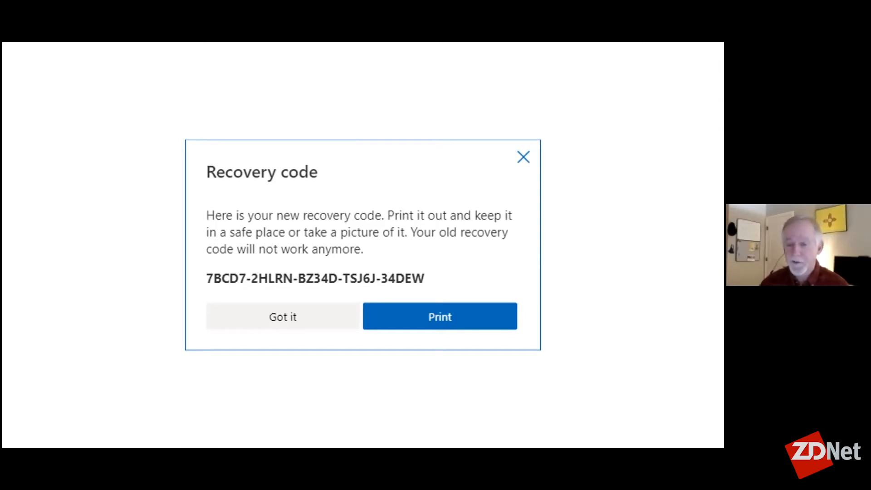
Dismiss the new recovery code notice with "Got it" to return to Security settings
{"action": "left_click", "coordinate": [282, 317]}
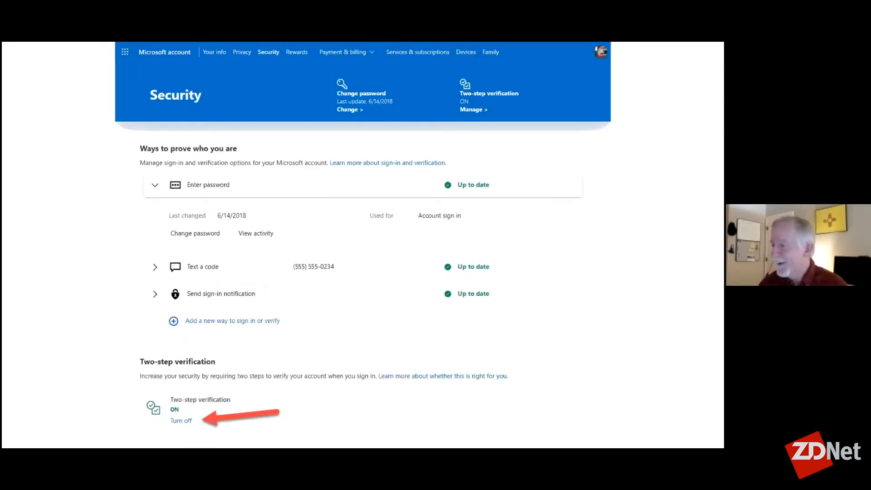